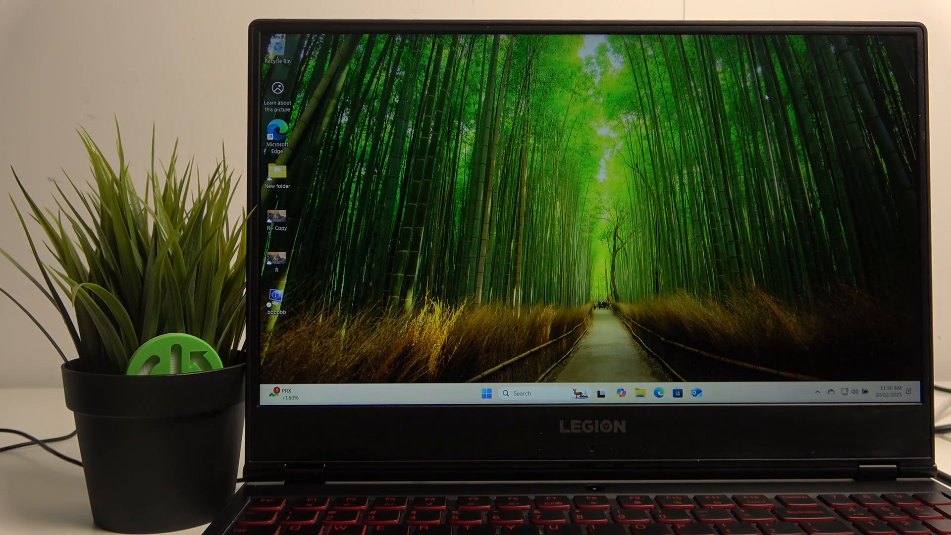
mouse_move(409, 229)
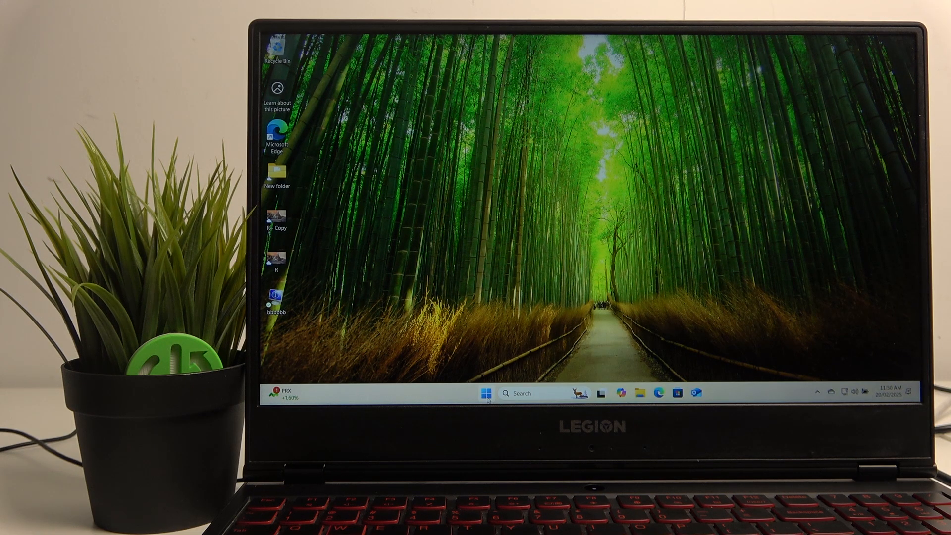
Step: Restart the laptop into recovery mode using Shift+Restart from the Start menu power options
left_click(482, 393)
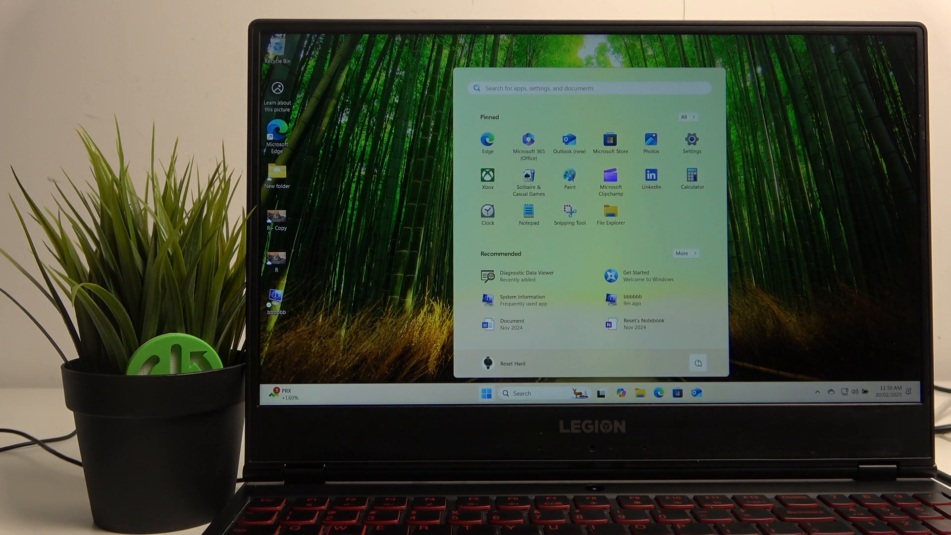
left_click(698, 363)
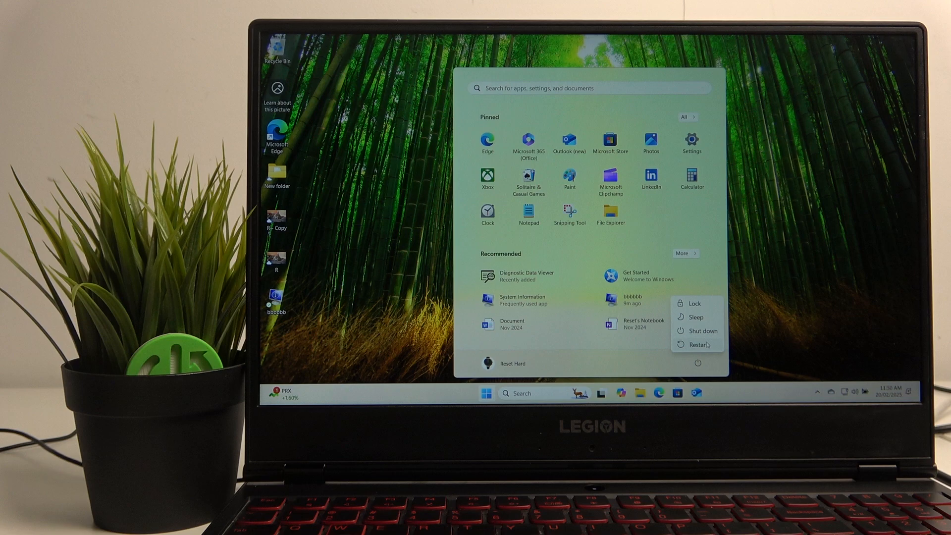
mouse_move(698, 331)
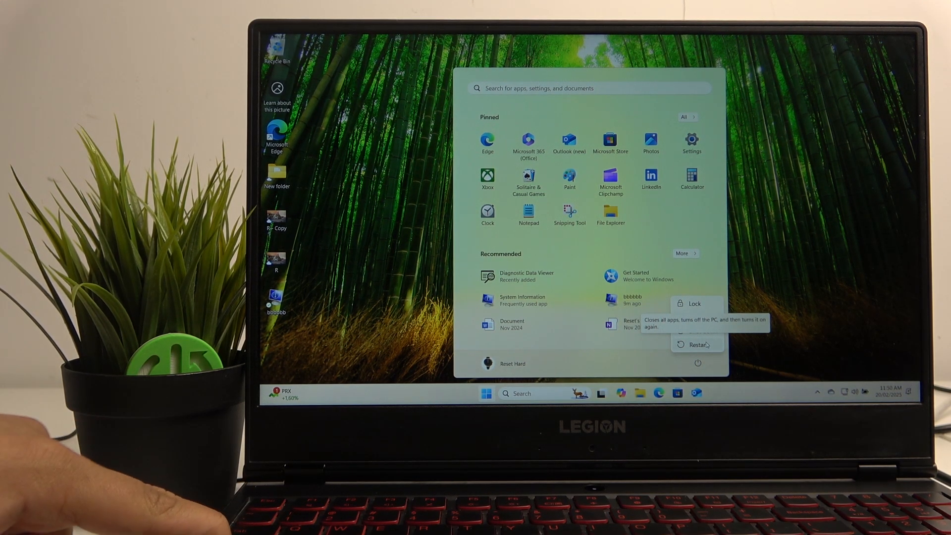
left_click(695, 344)
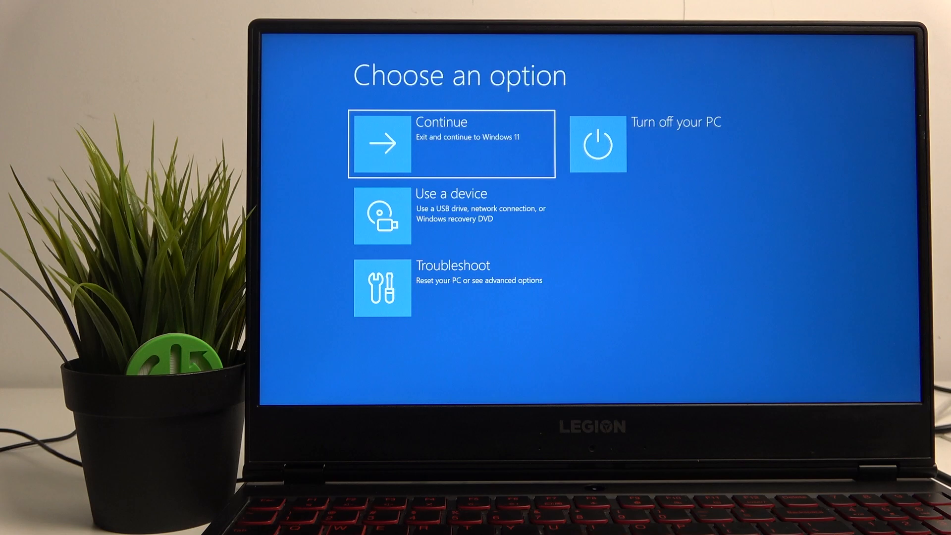
mouse_move(398, 263)
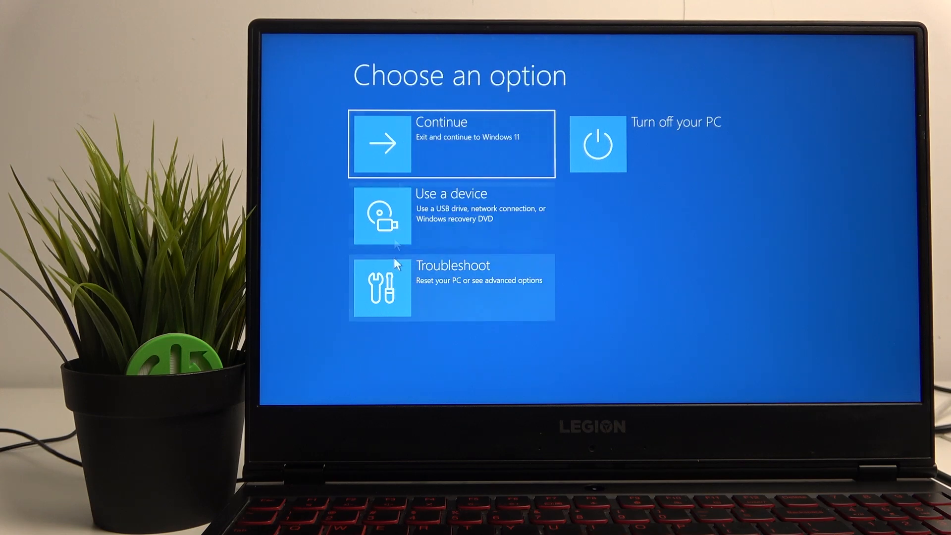
Step: Choose Troubleshoot to reach the Advanced options screen
left_click(452, 286)
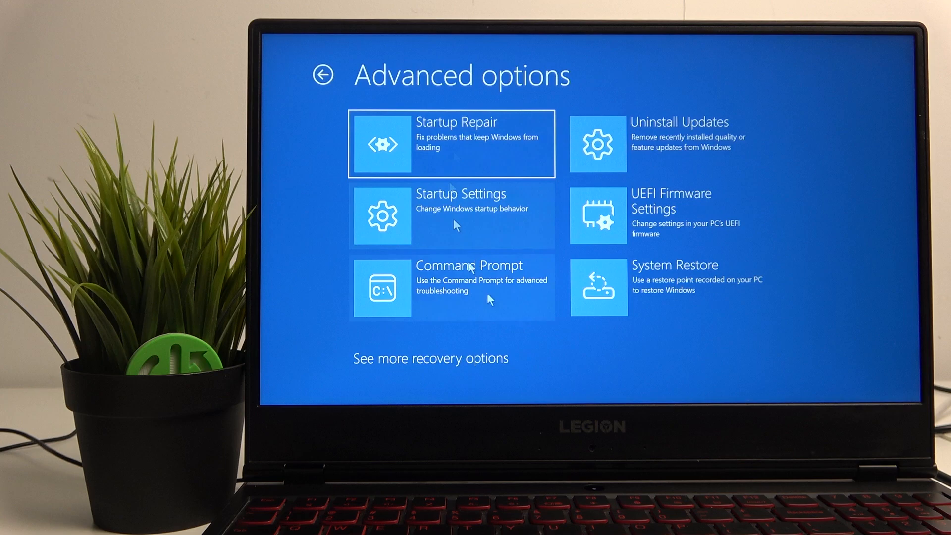
mouse_move(691, 139)
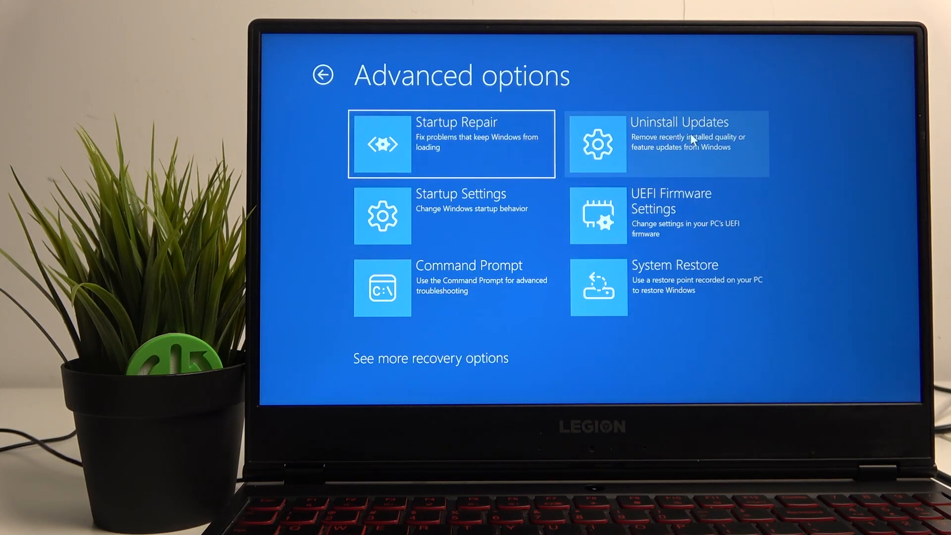